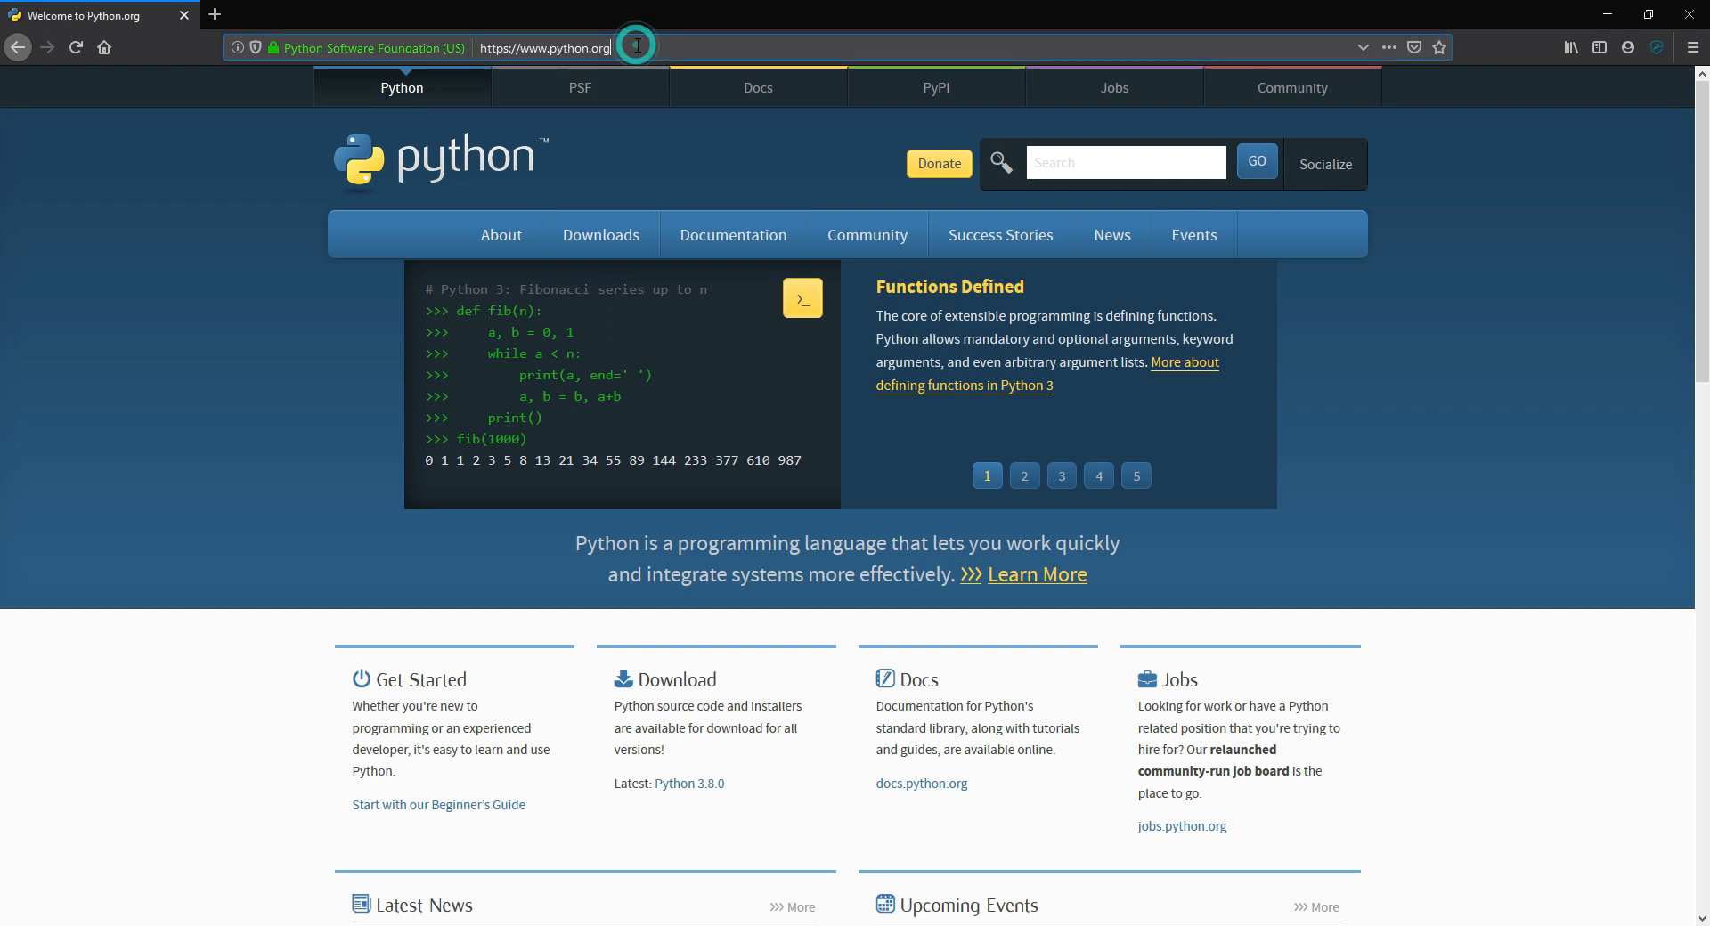
Bring up the Downloads menu offering Python 3.8.0 for Windows
click(600, 235)
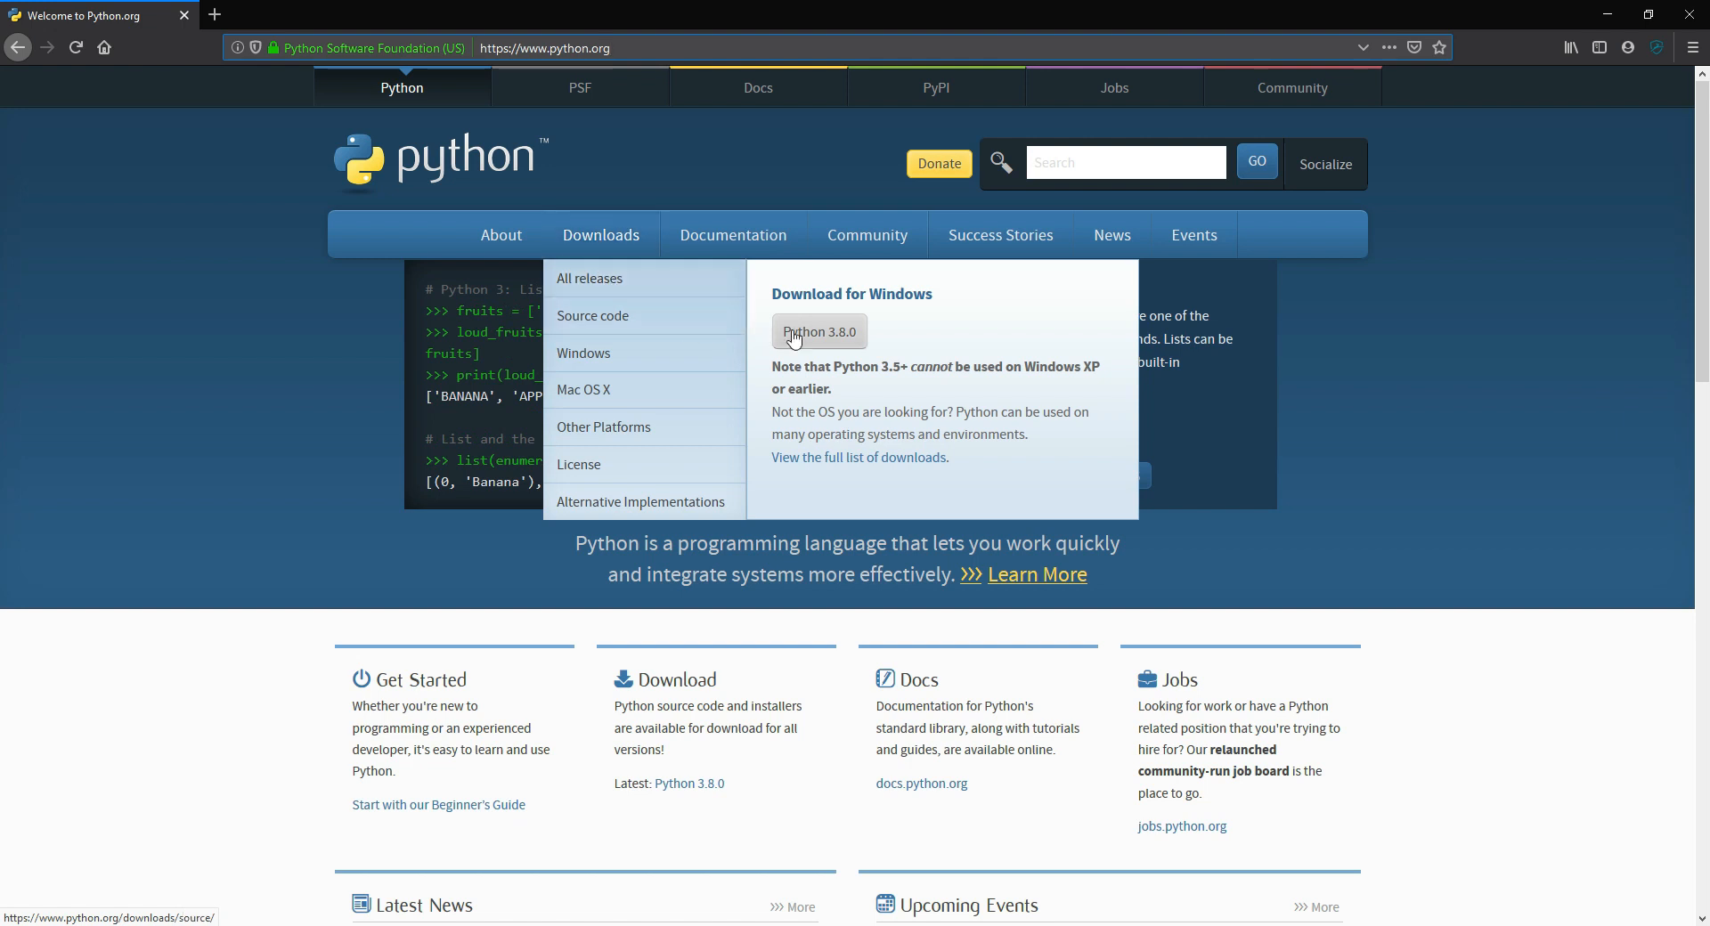
mouse_move(837, 343)
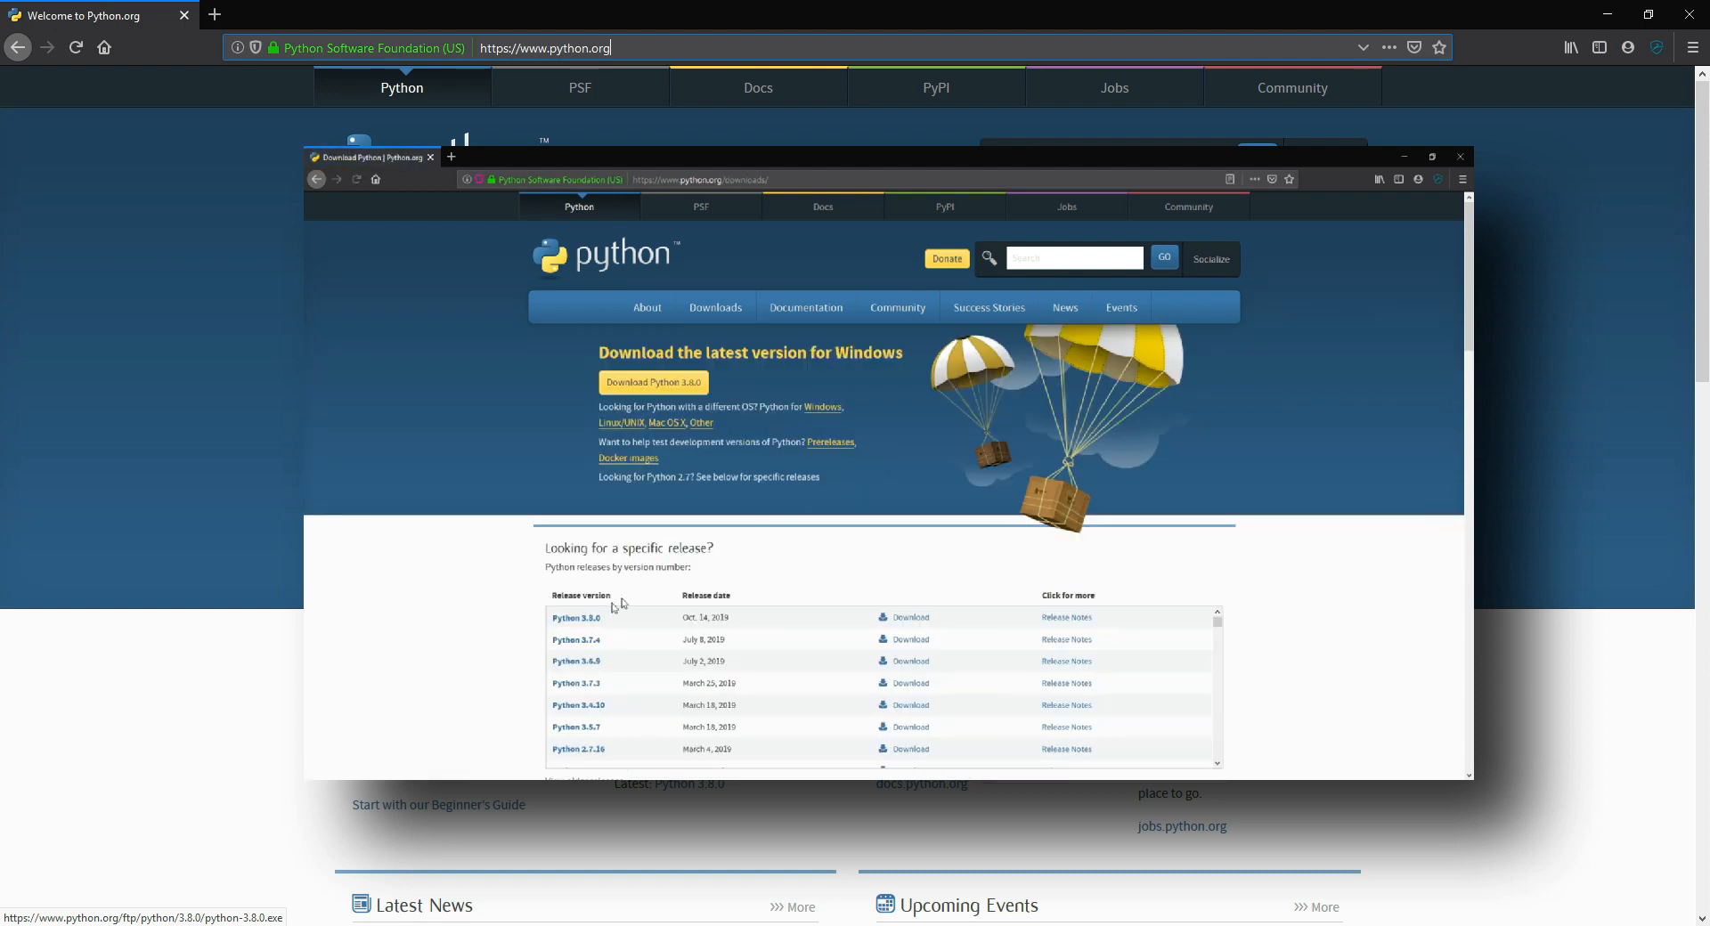
Review the Python 3.8.0 release page down to its Files table, then return to the download offer
click(1065, 618)
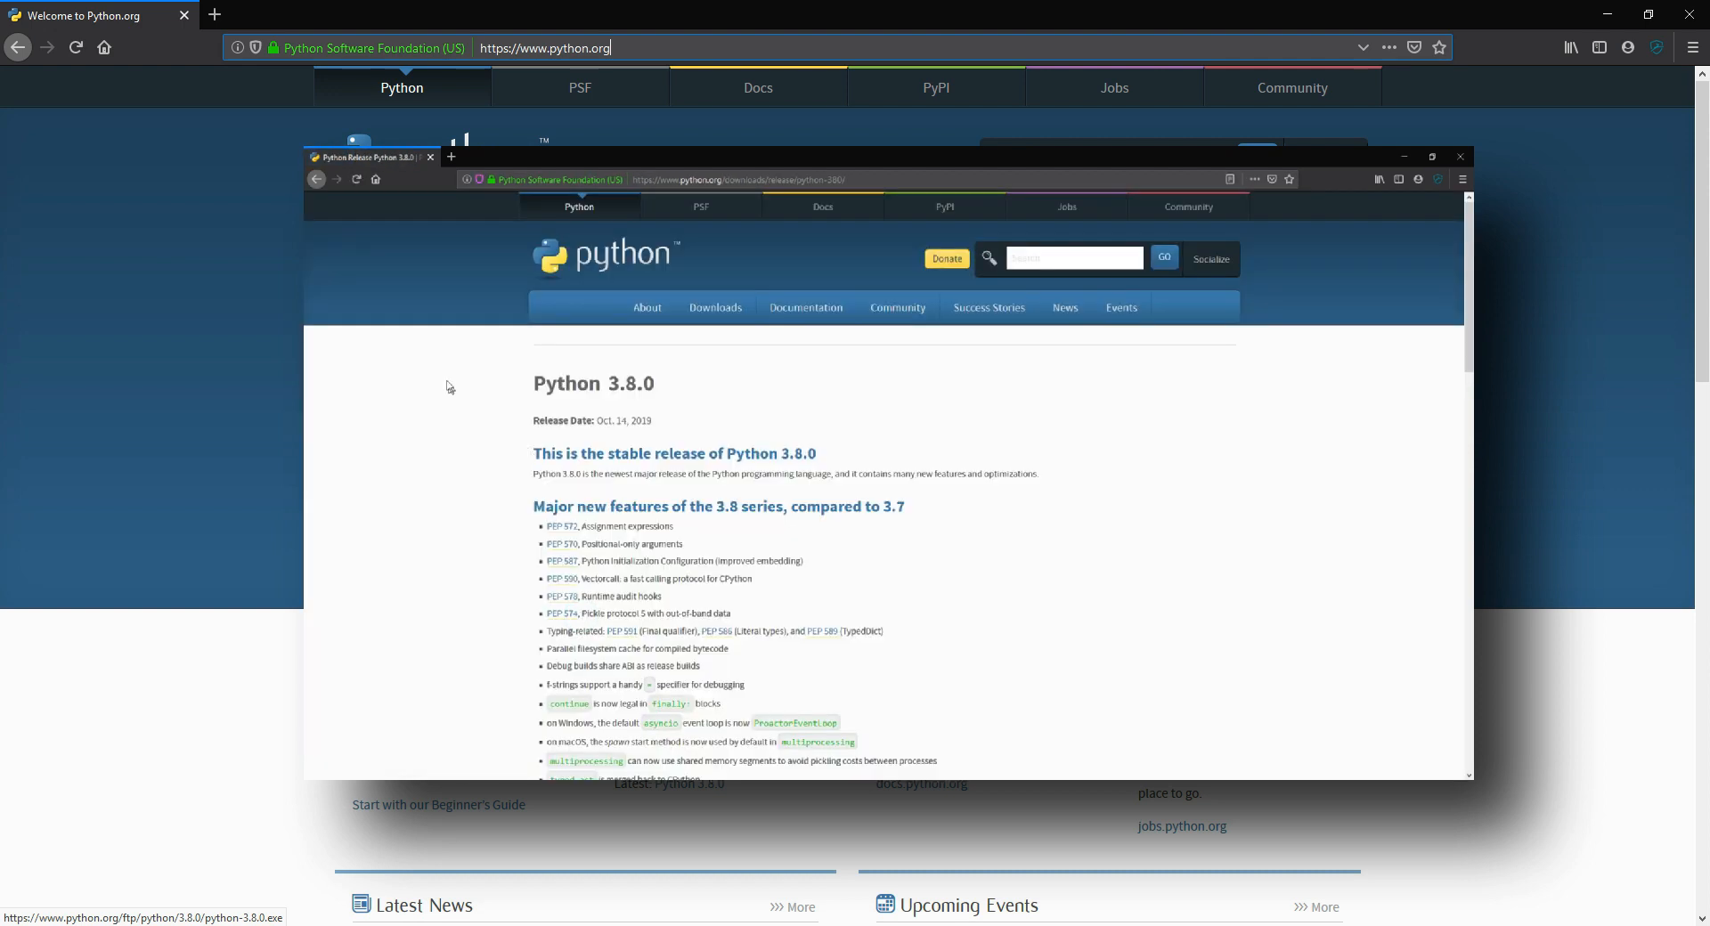
scroll(down, 3)
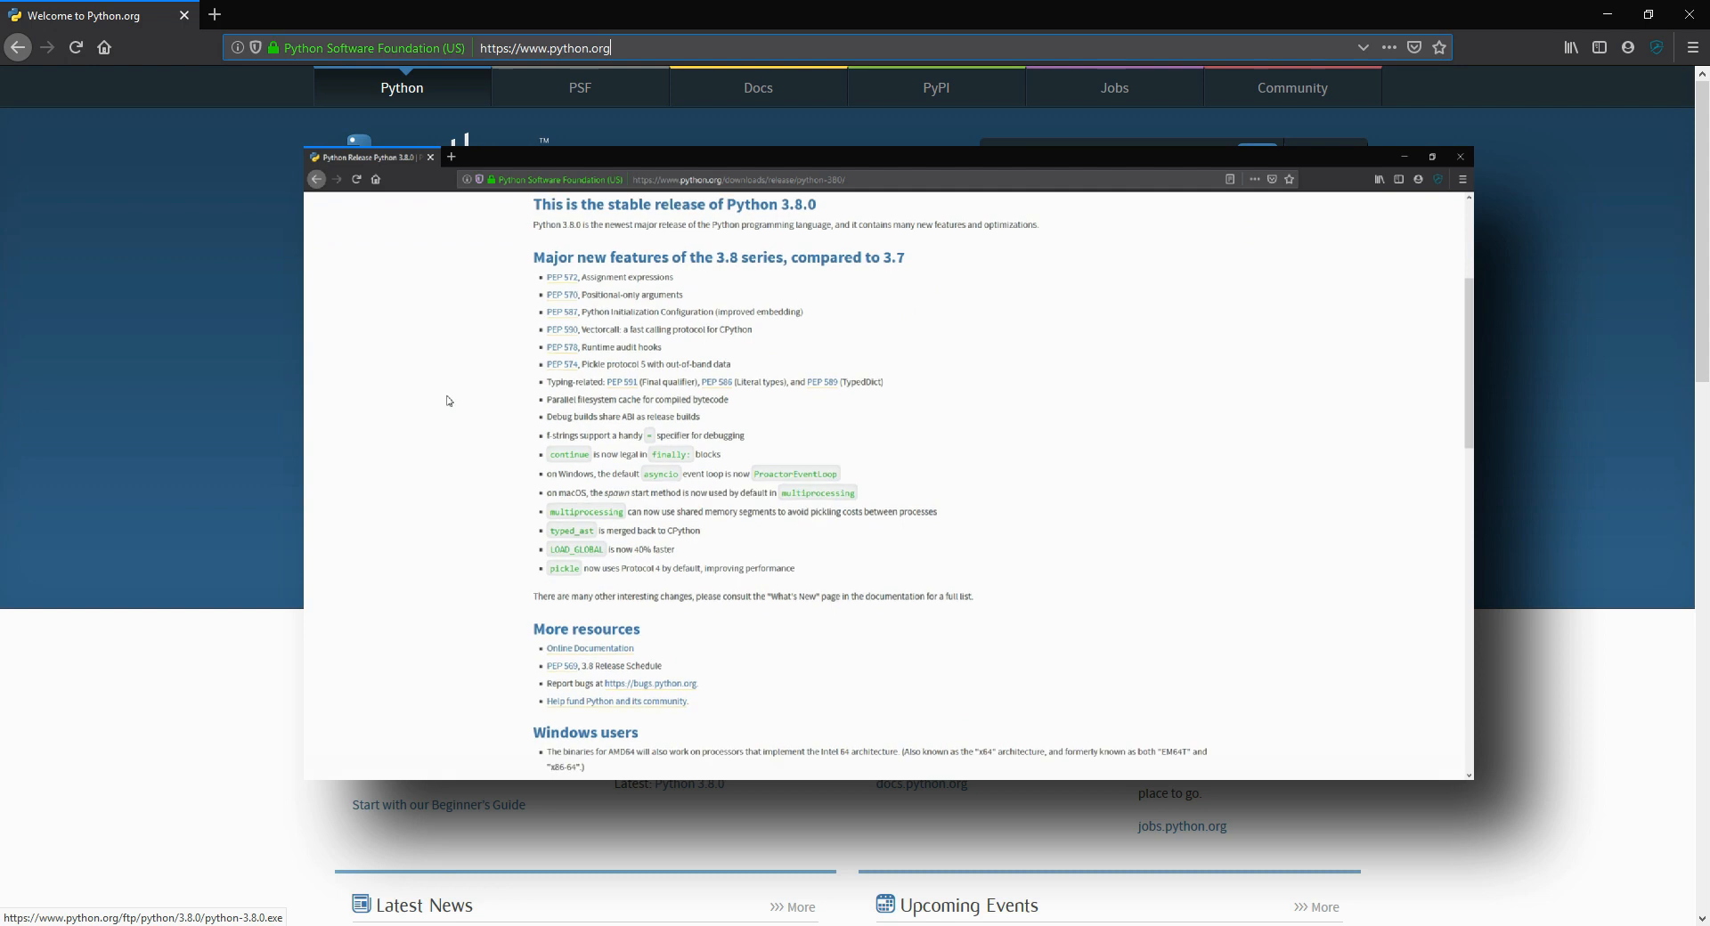
scroll(down, 3)
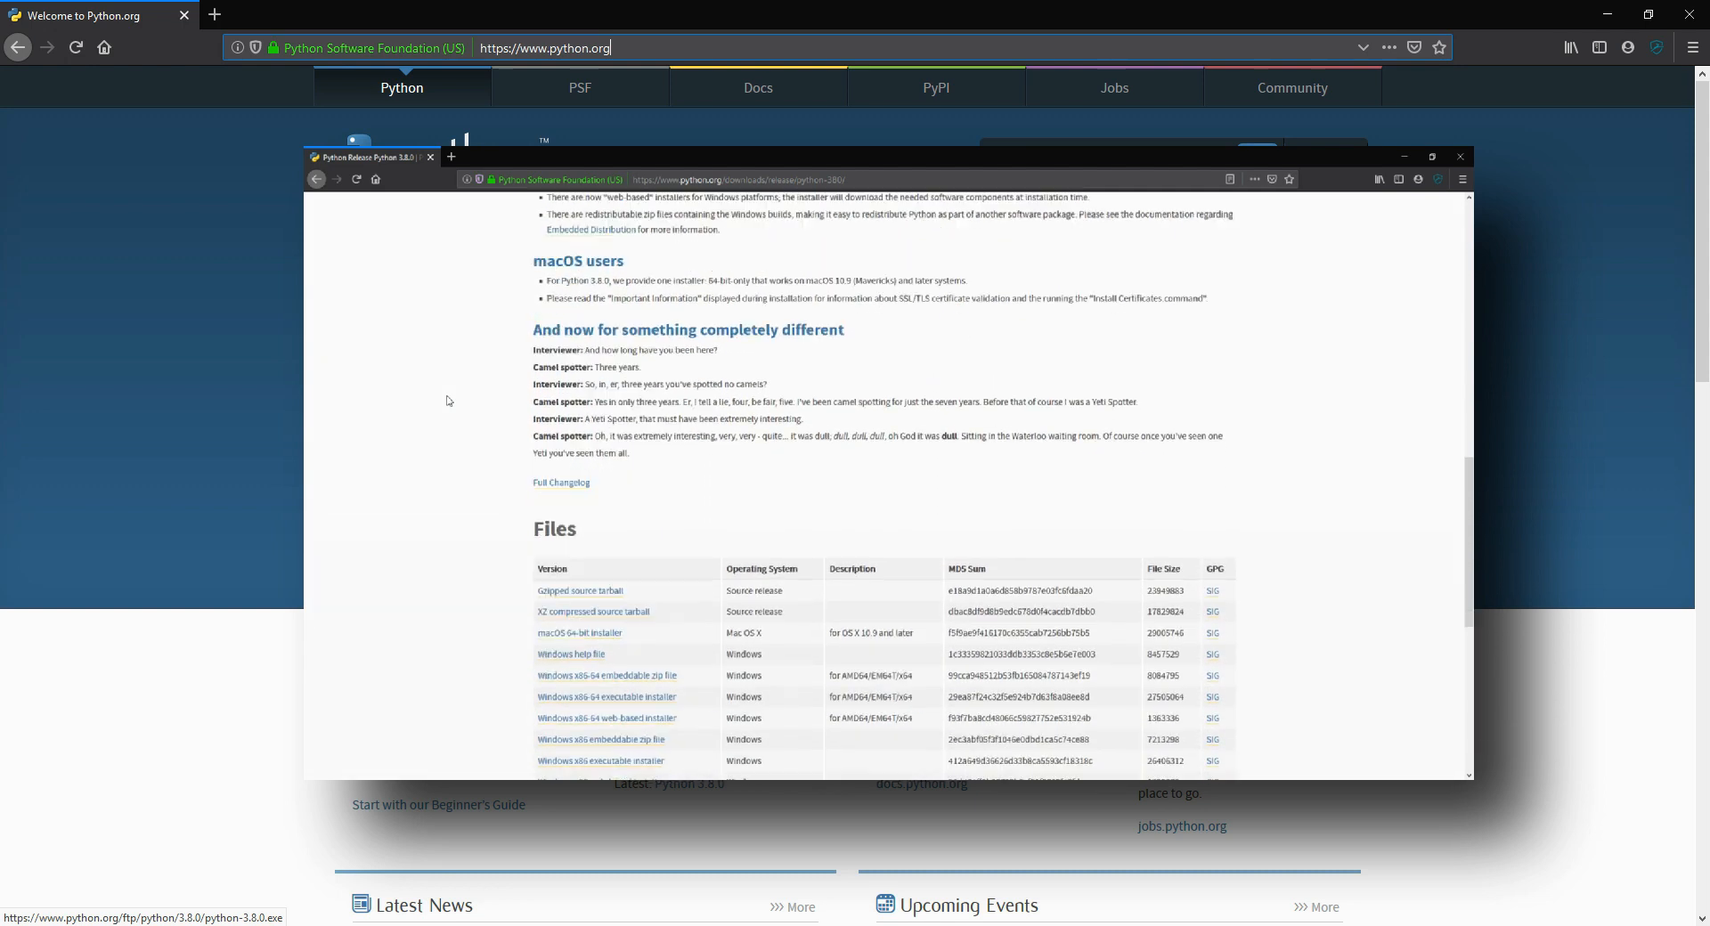
scroll(down, 3)
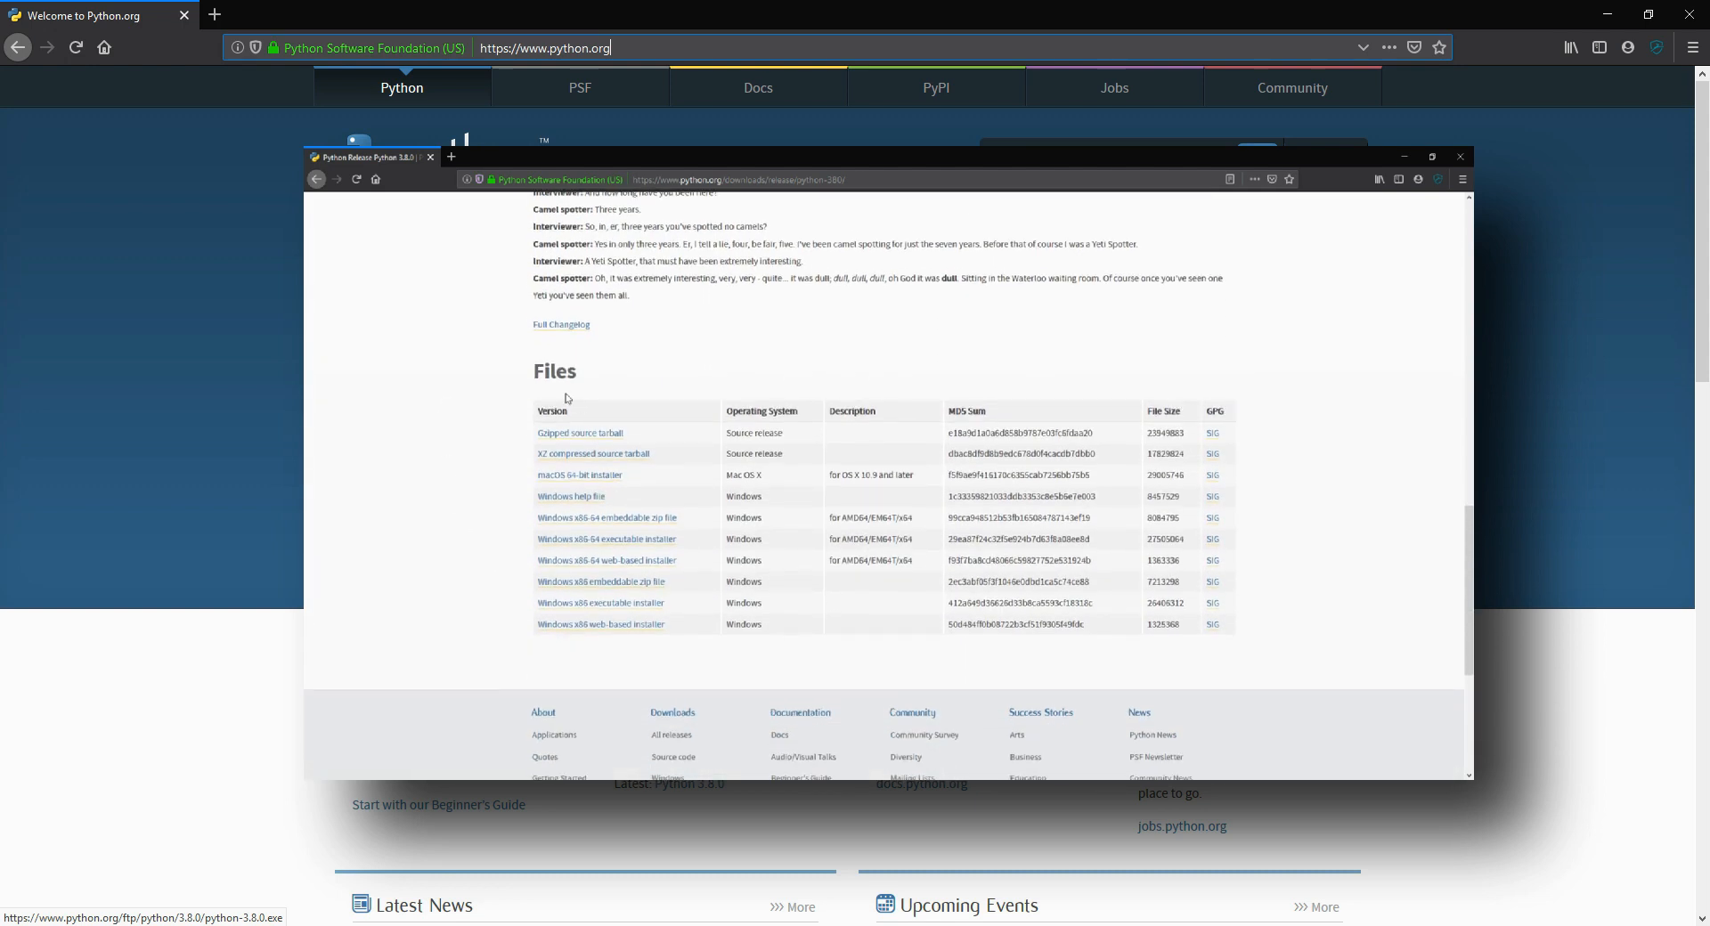
click(1459, 157)
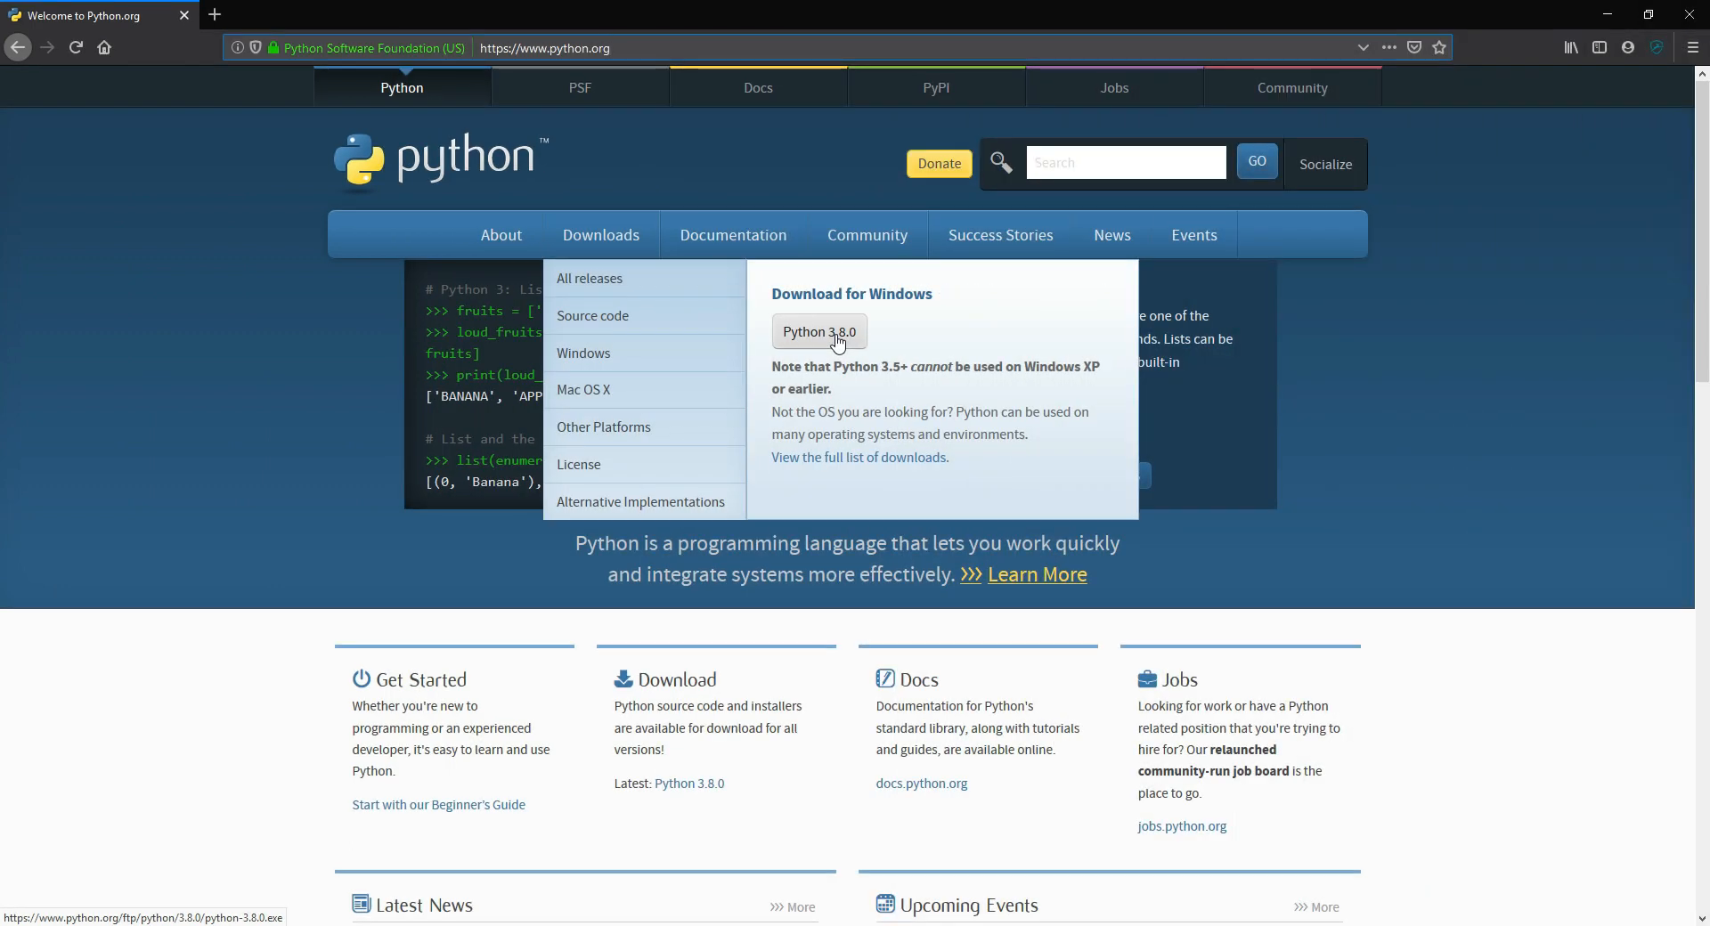
Save the Python 3.8.0 Windows installer and run it from the recent downloads list
click(818, 332)
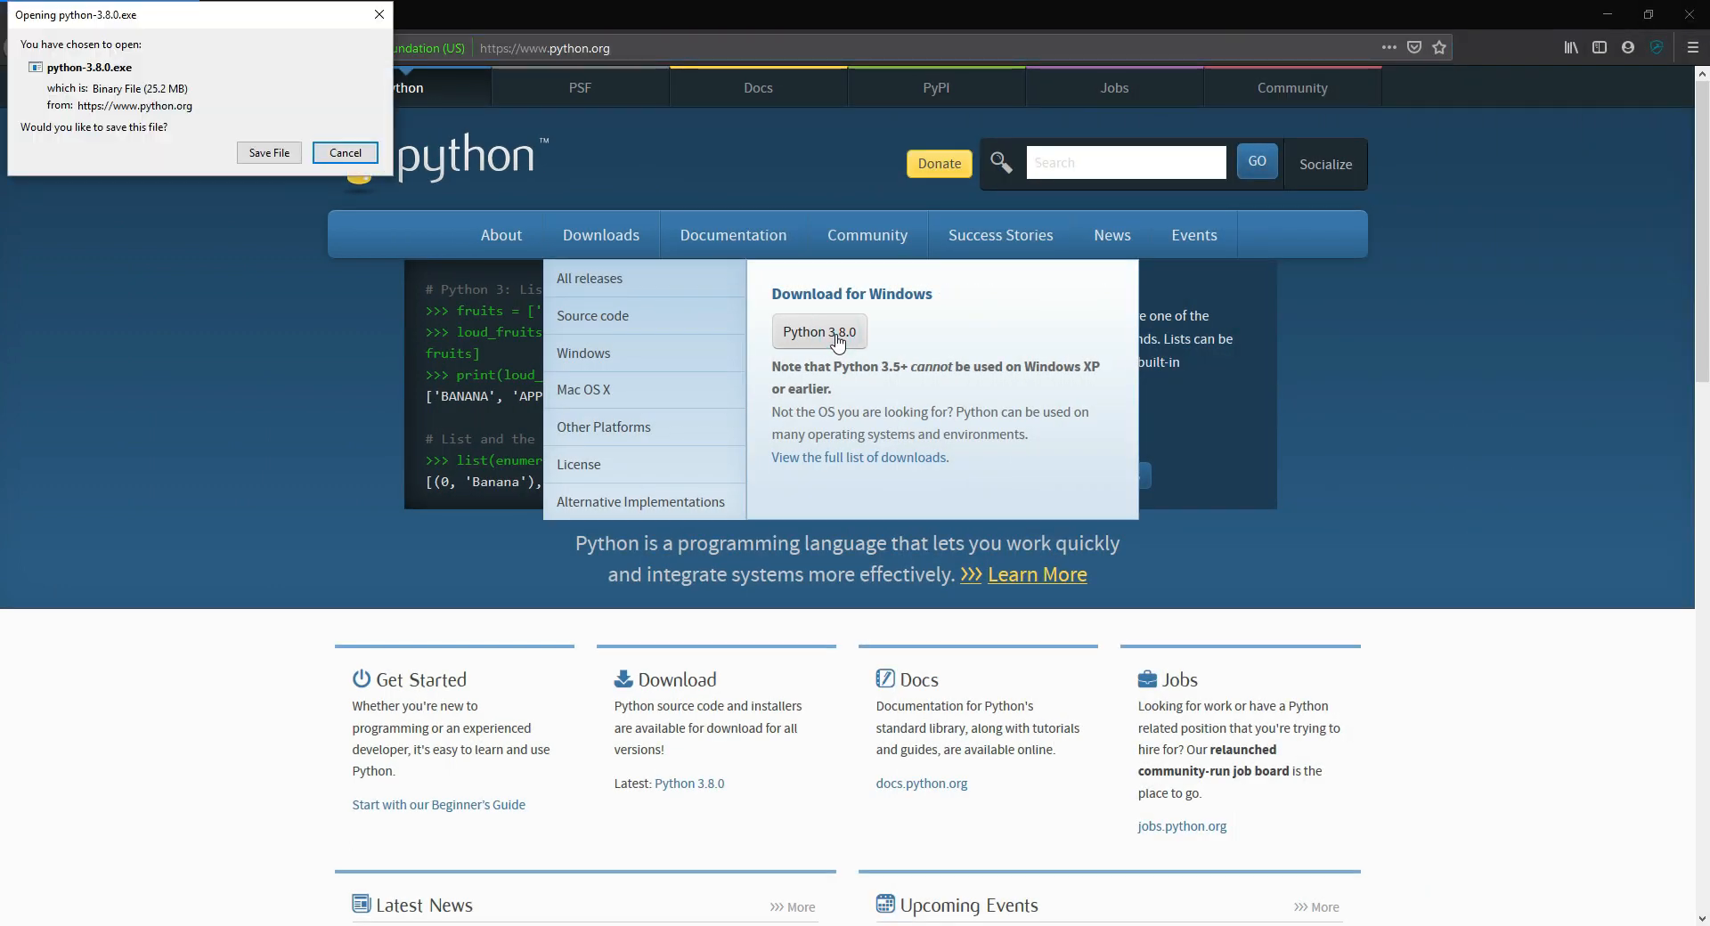
click(344, 153)
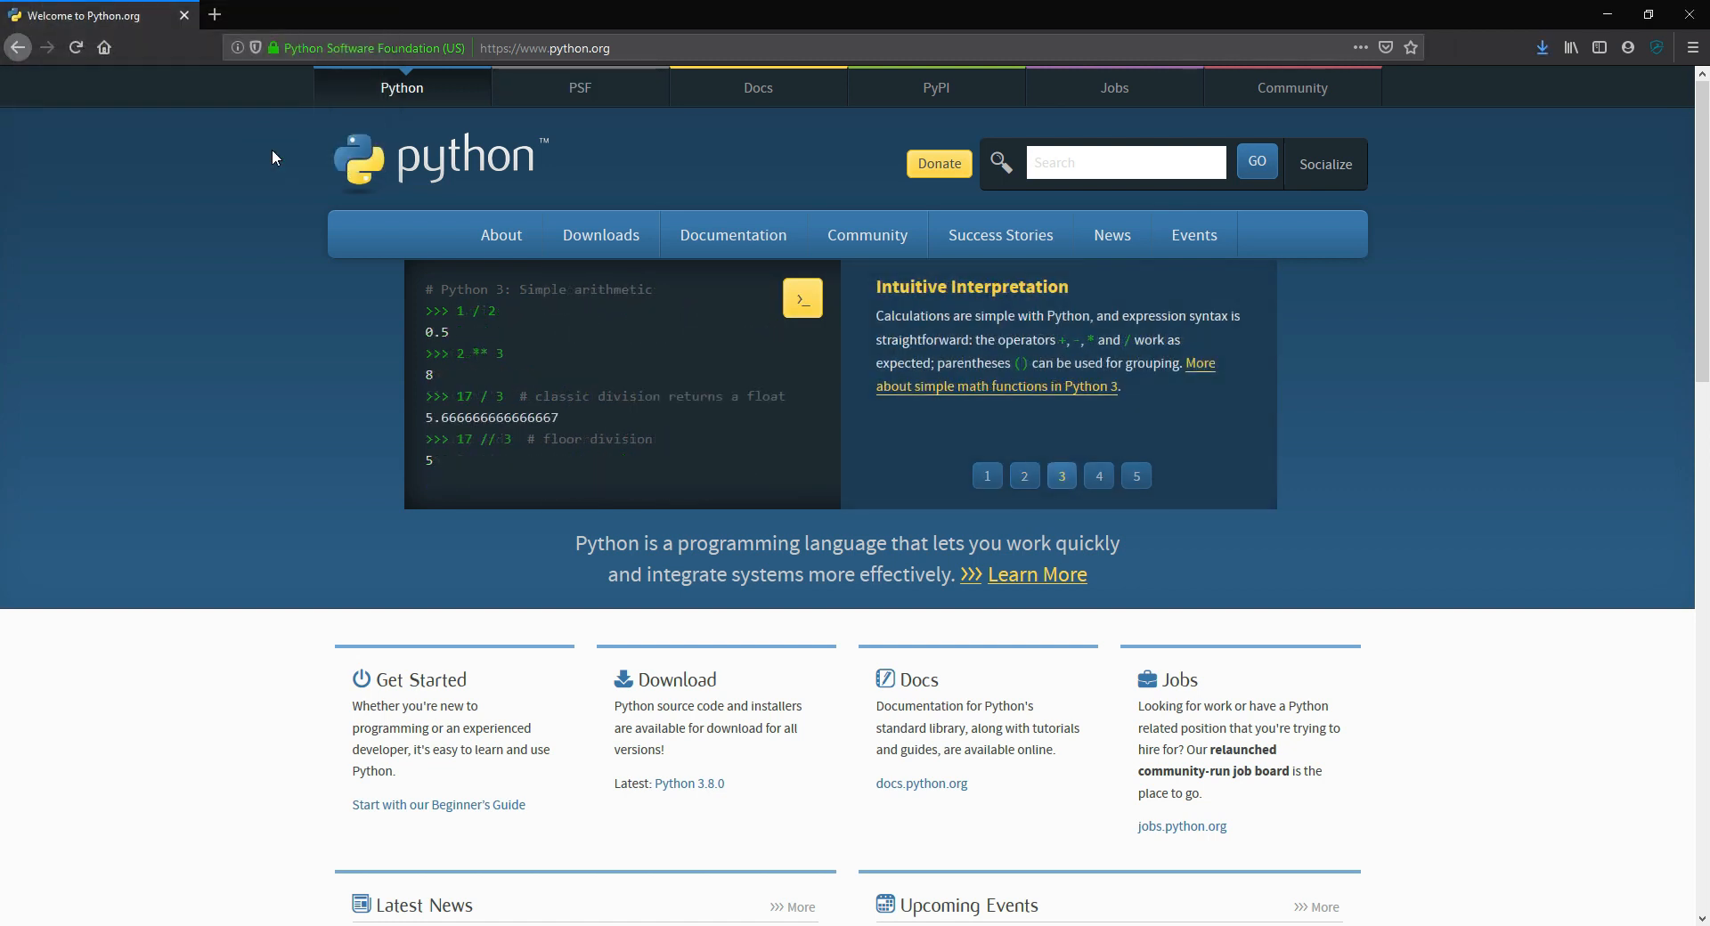
click(1099, 476)
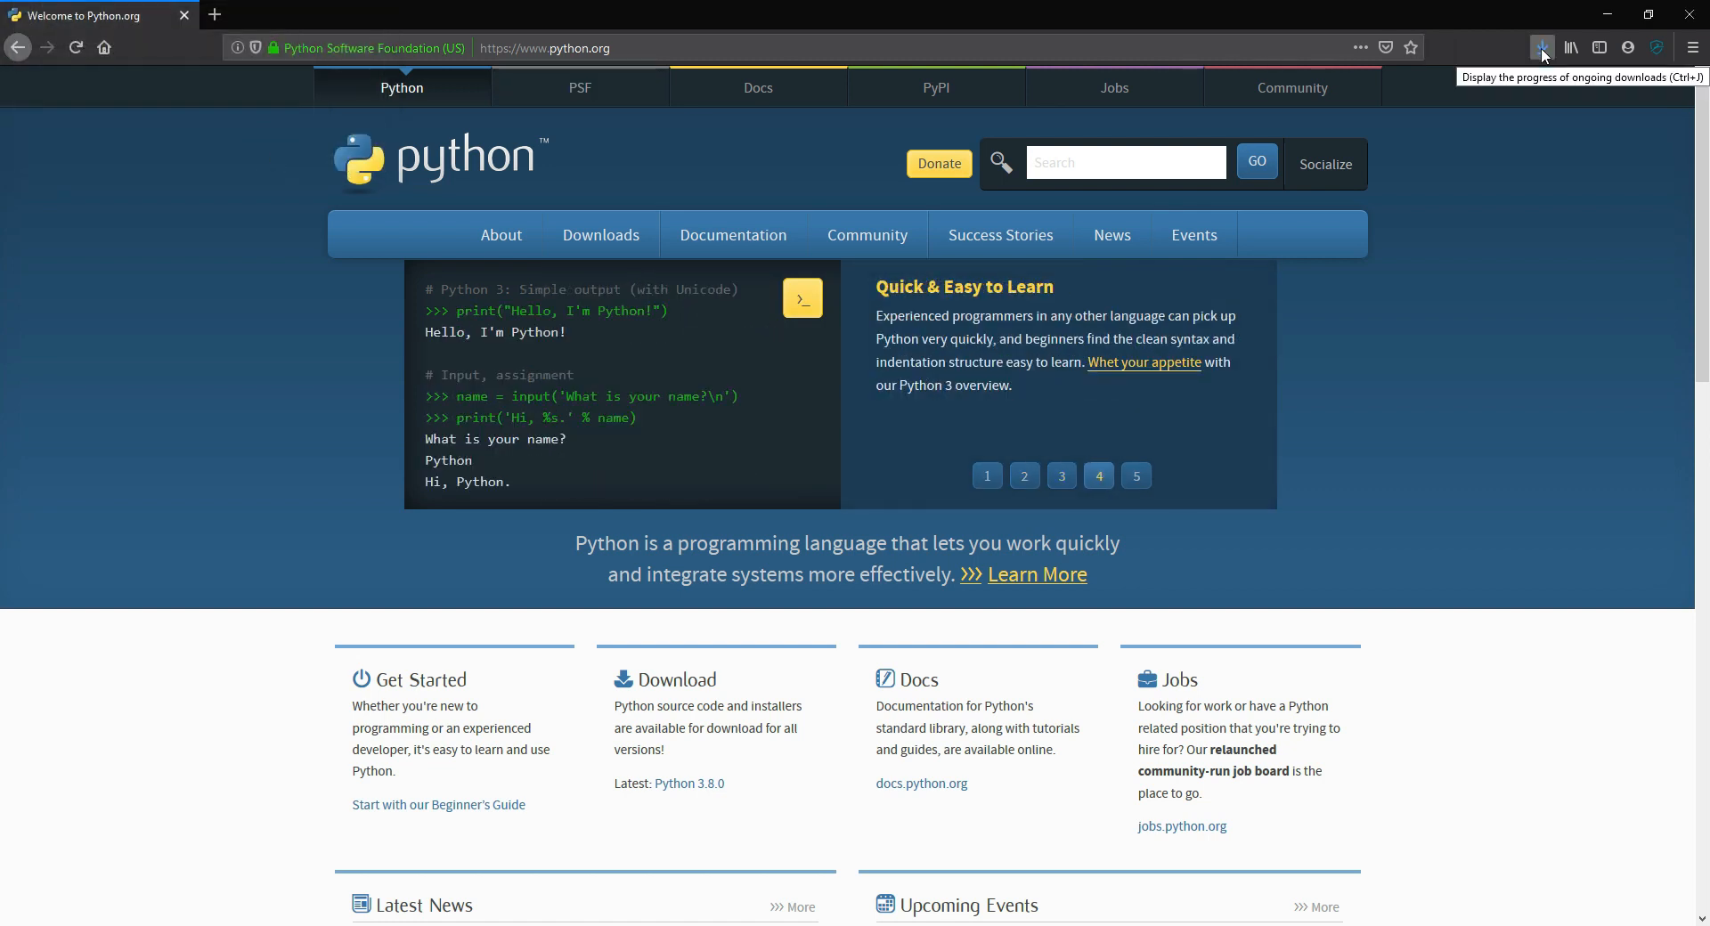
click(1543, 48)
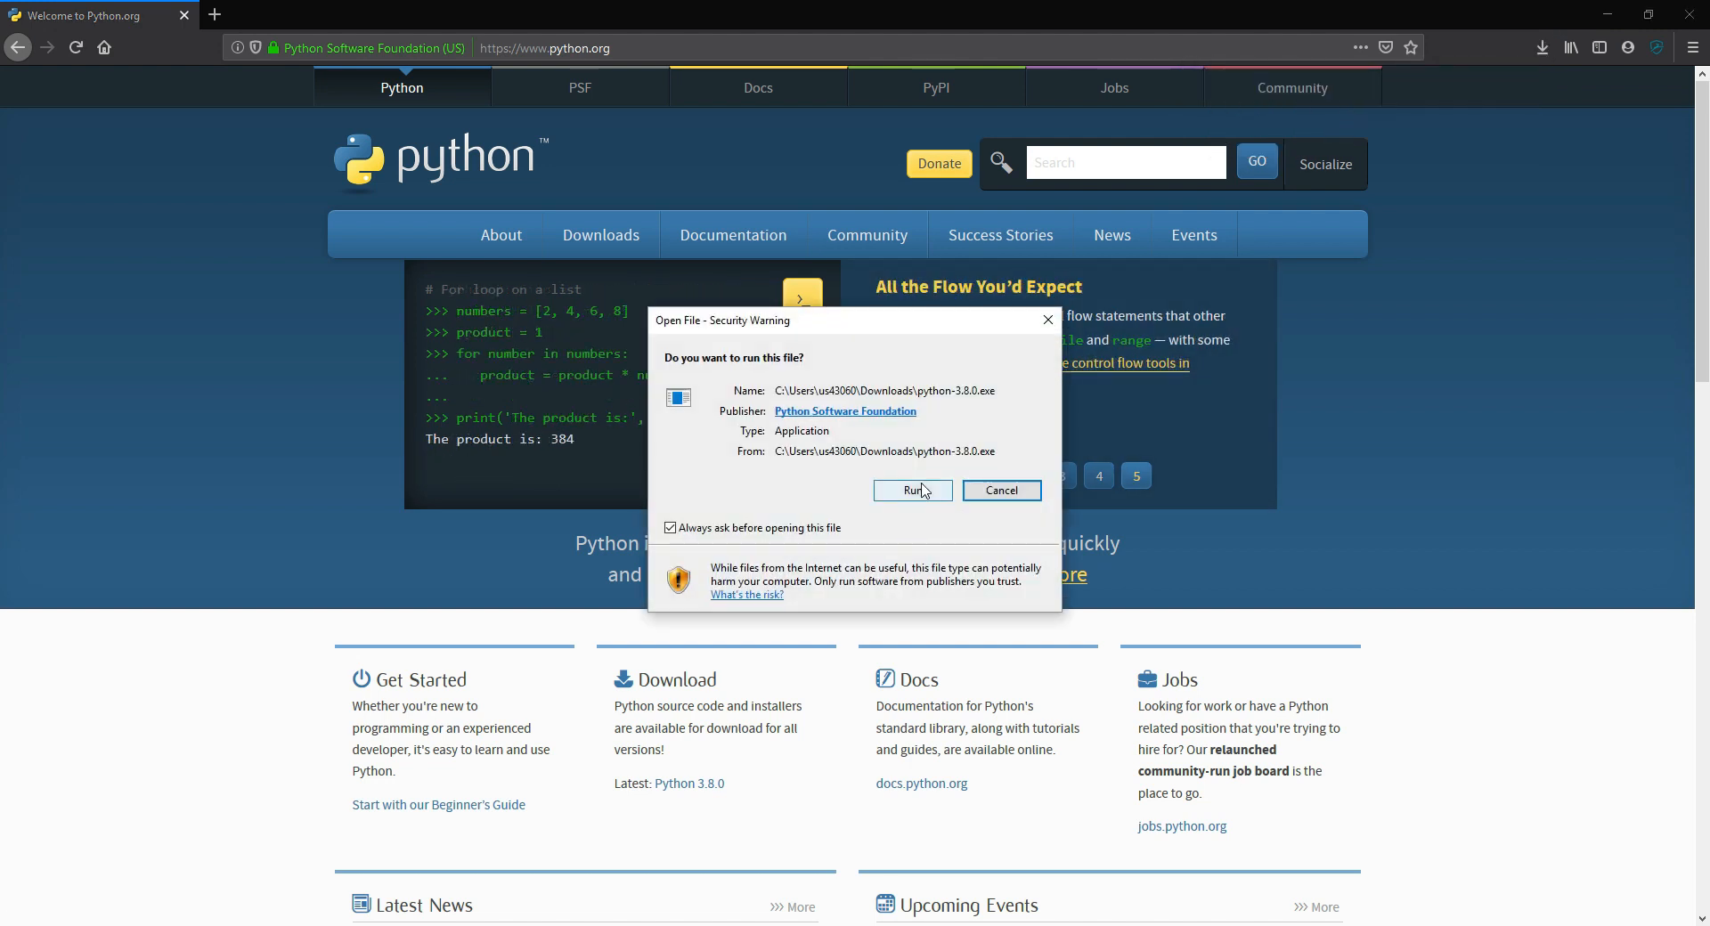
click(912, 490)
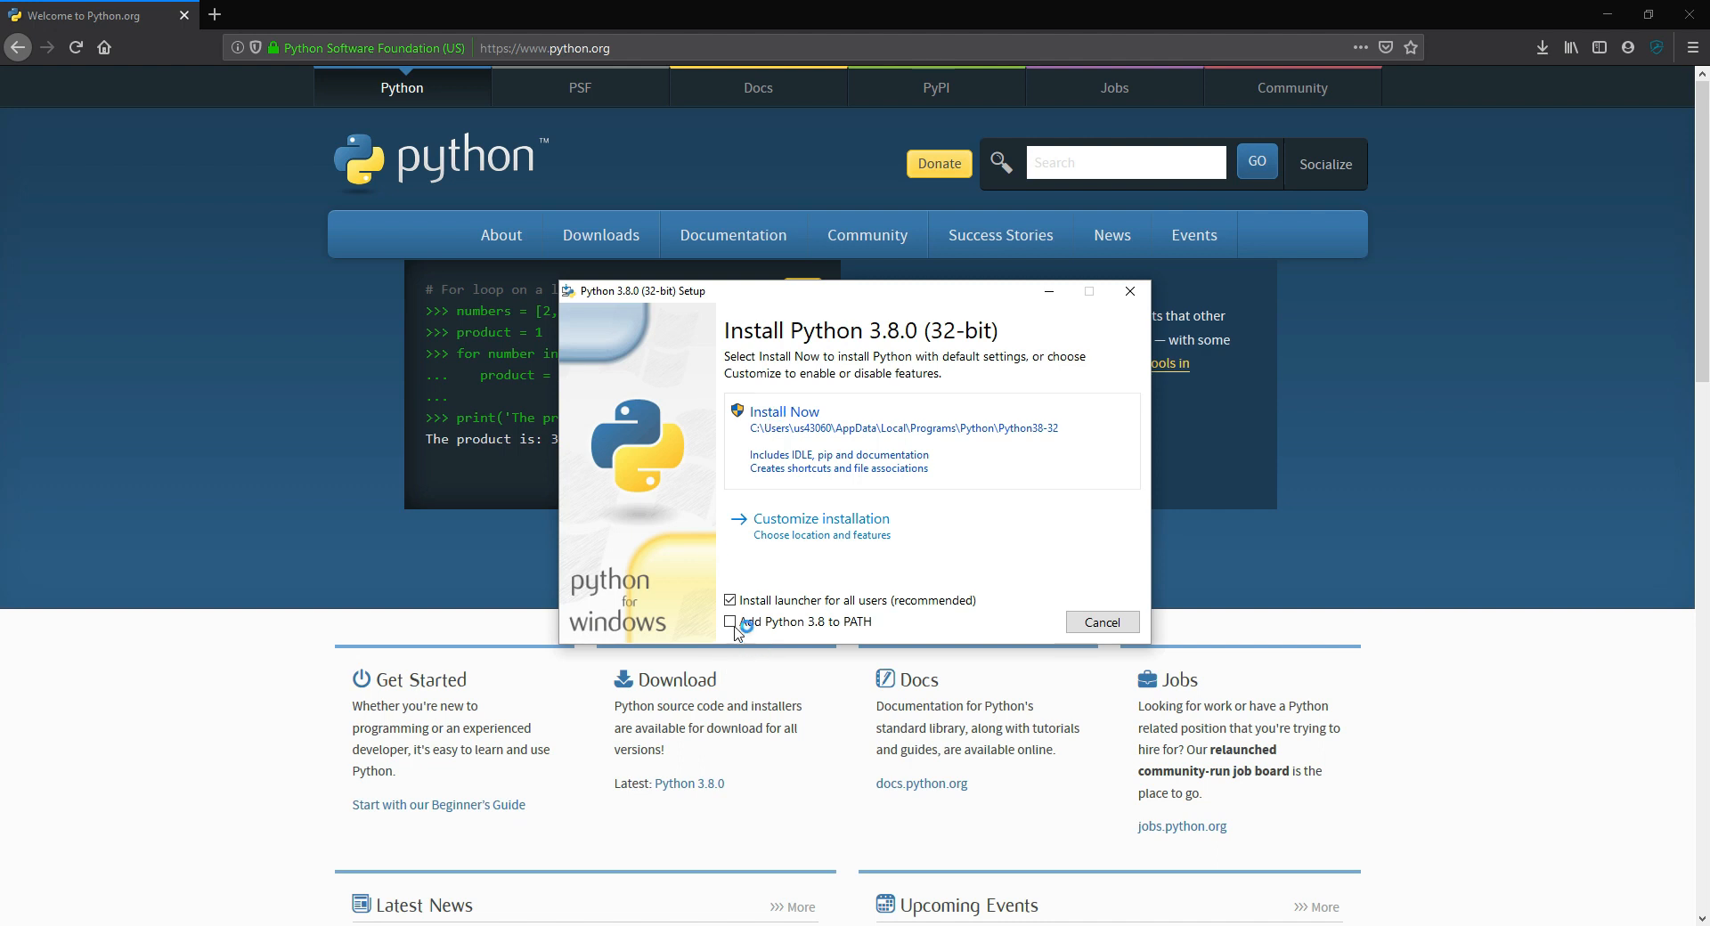
Enable 'Add Python 3.8 to PATH' and run the default Install Now setup
click(730, 622)
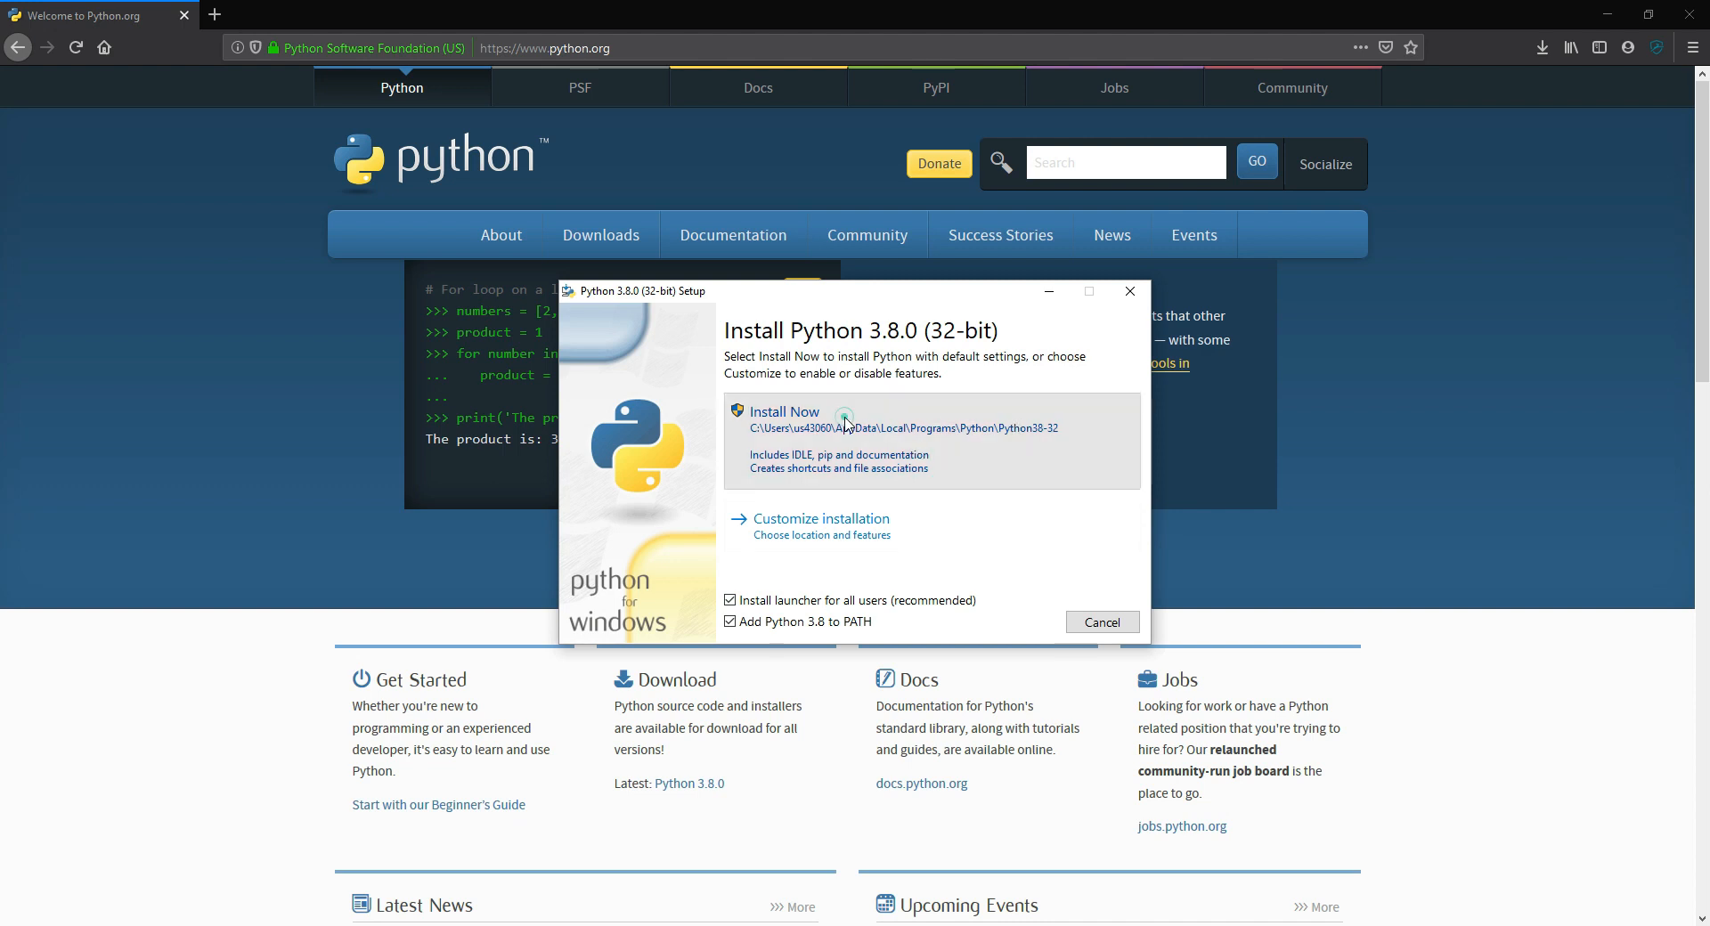
click(783, 411)
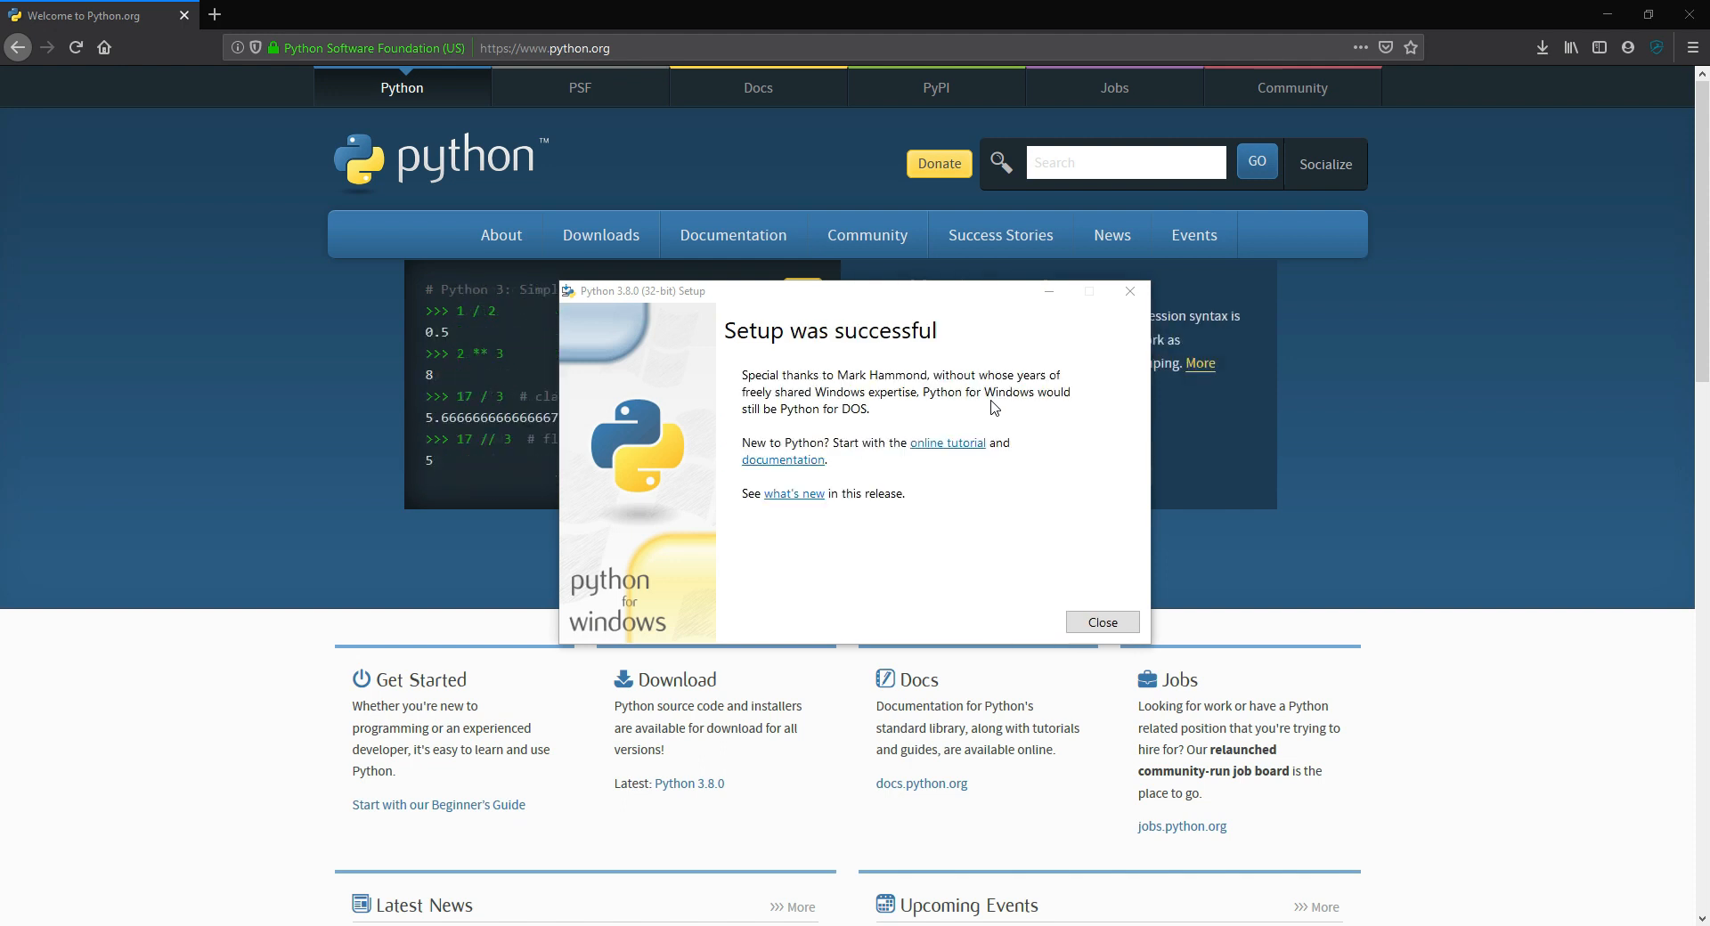
Dismiss the 'Setup was successful' installer window
click(1101, 622)
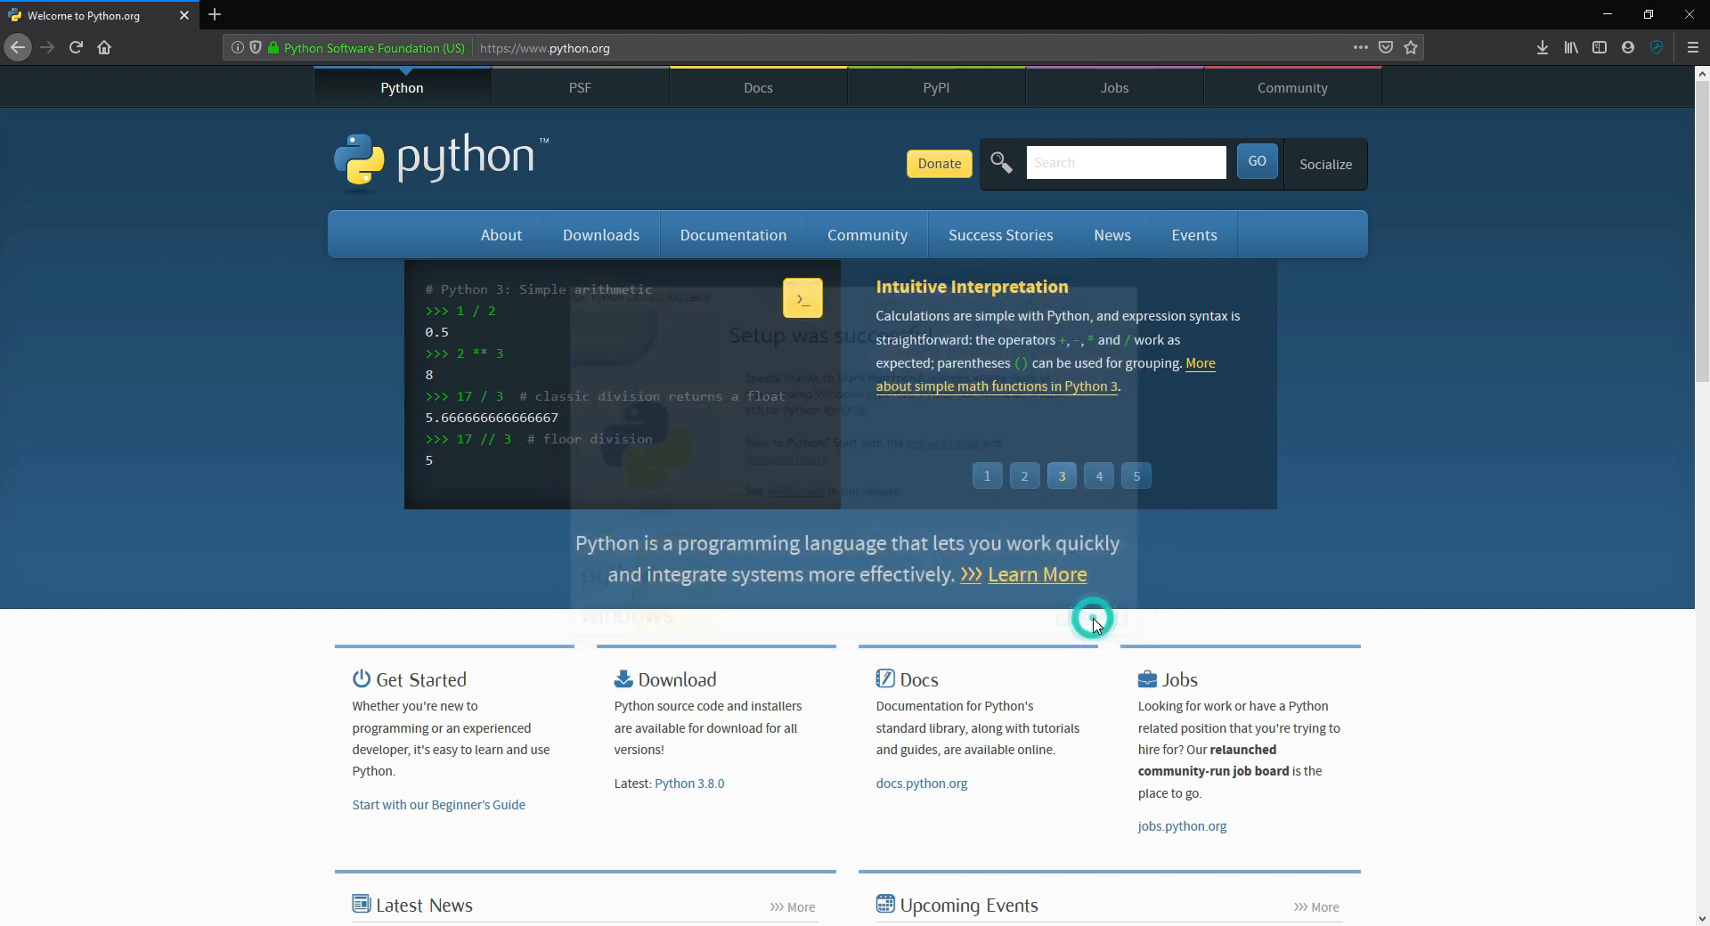
click(1094, 620)
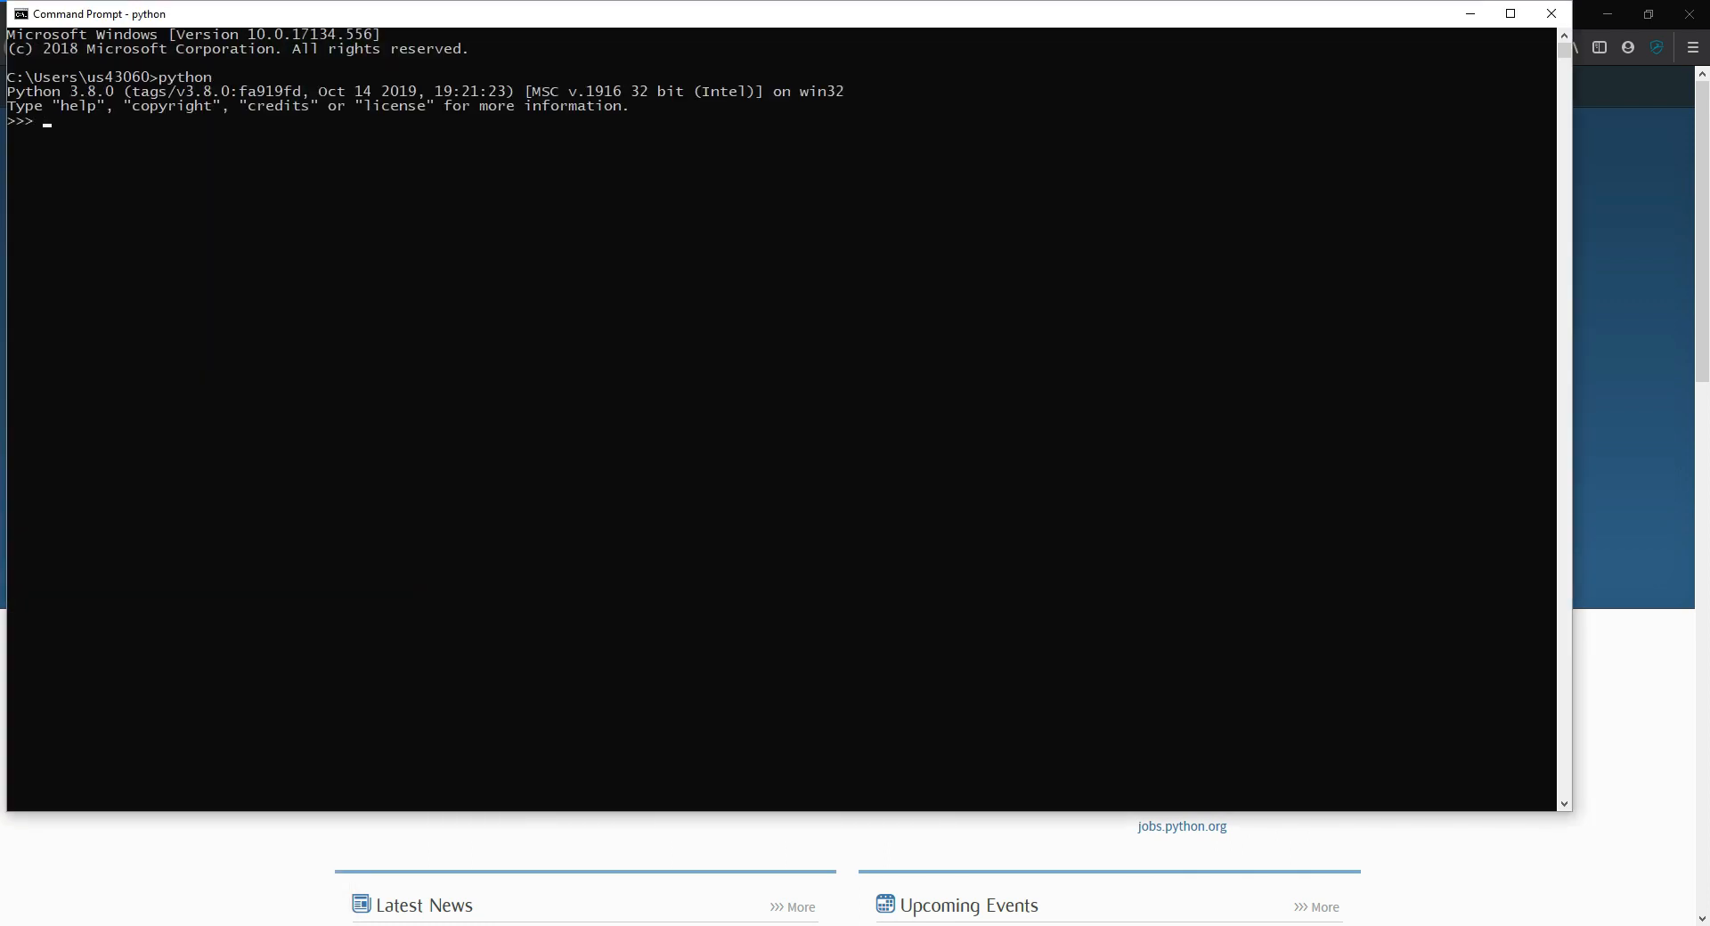
mouse_move(66, 148)
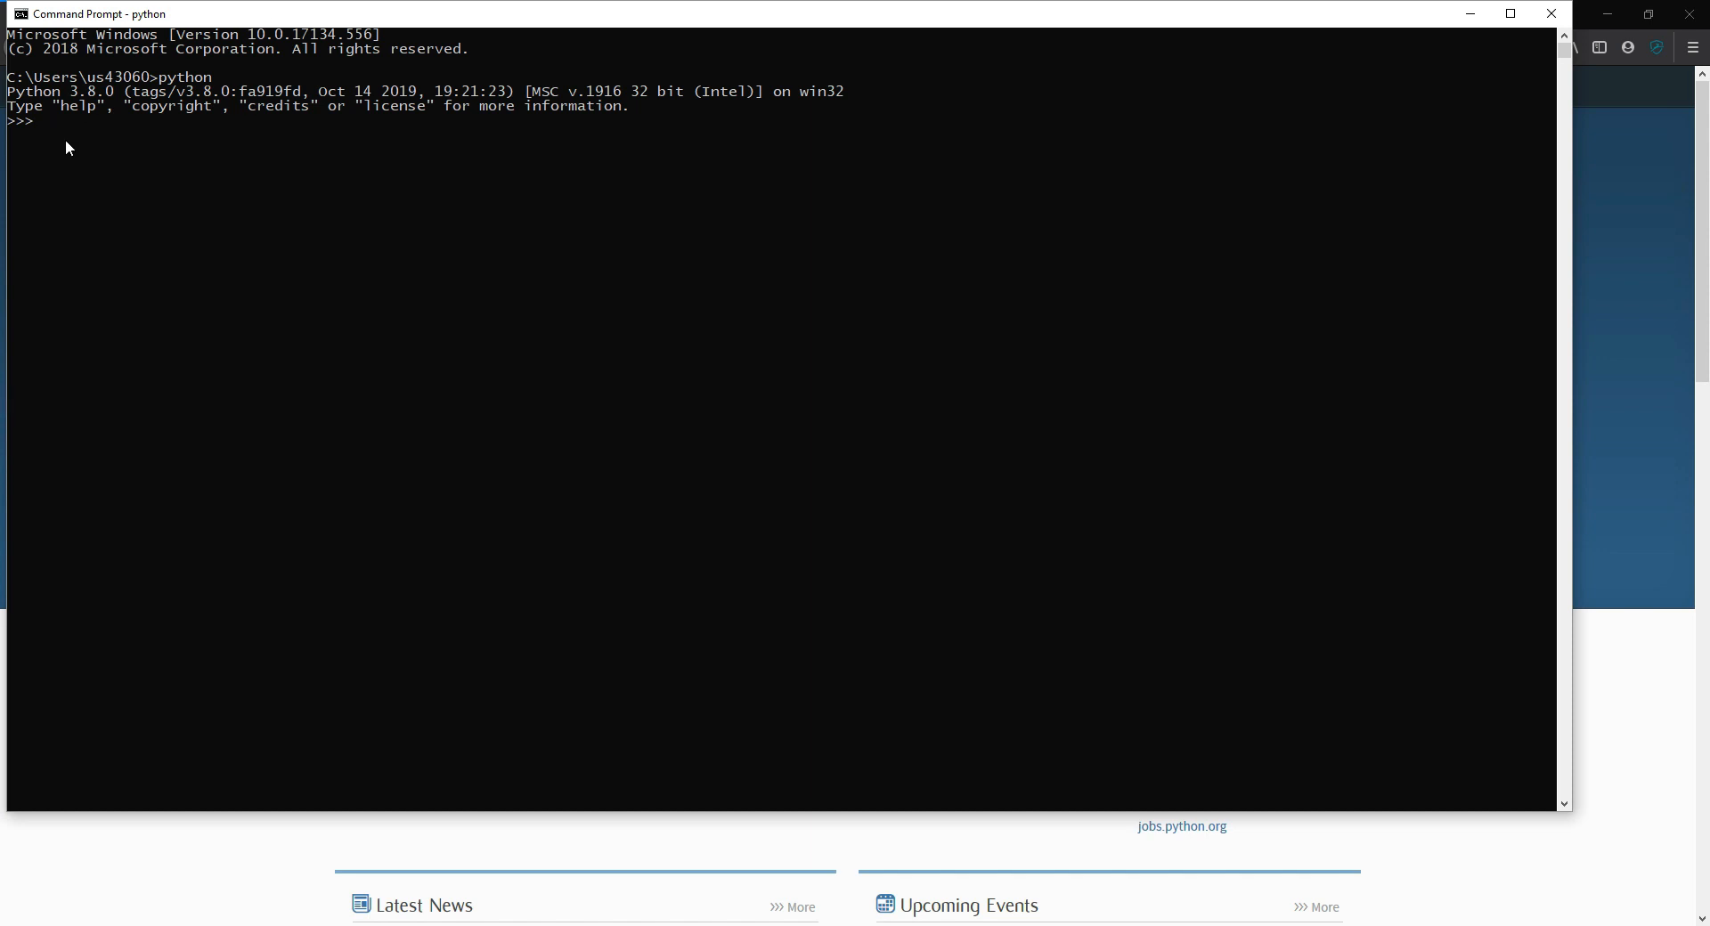
Run print("Hello") at the >>> prompt so it outputs Hello
click(171, 163)
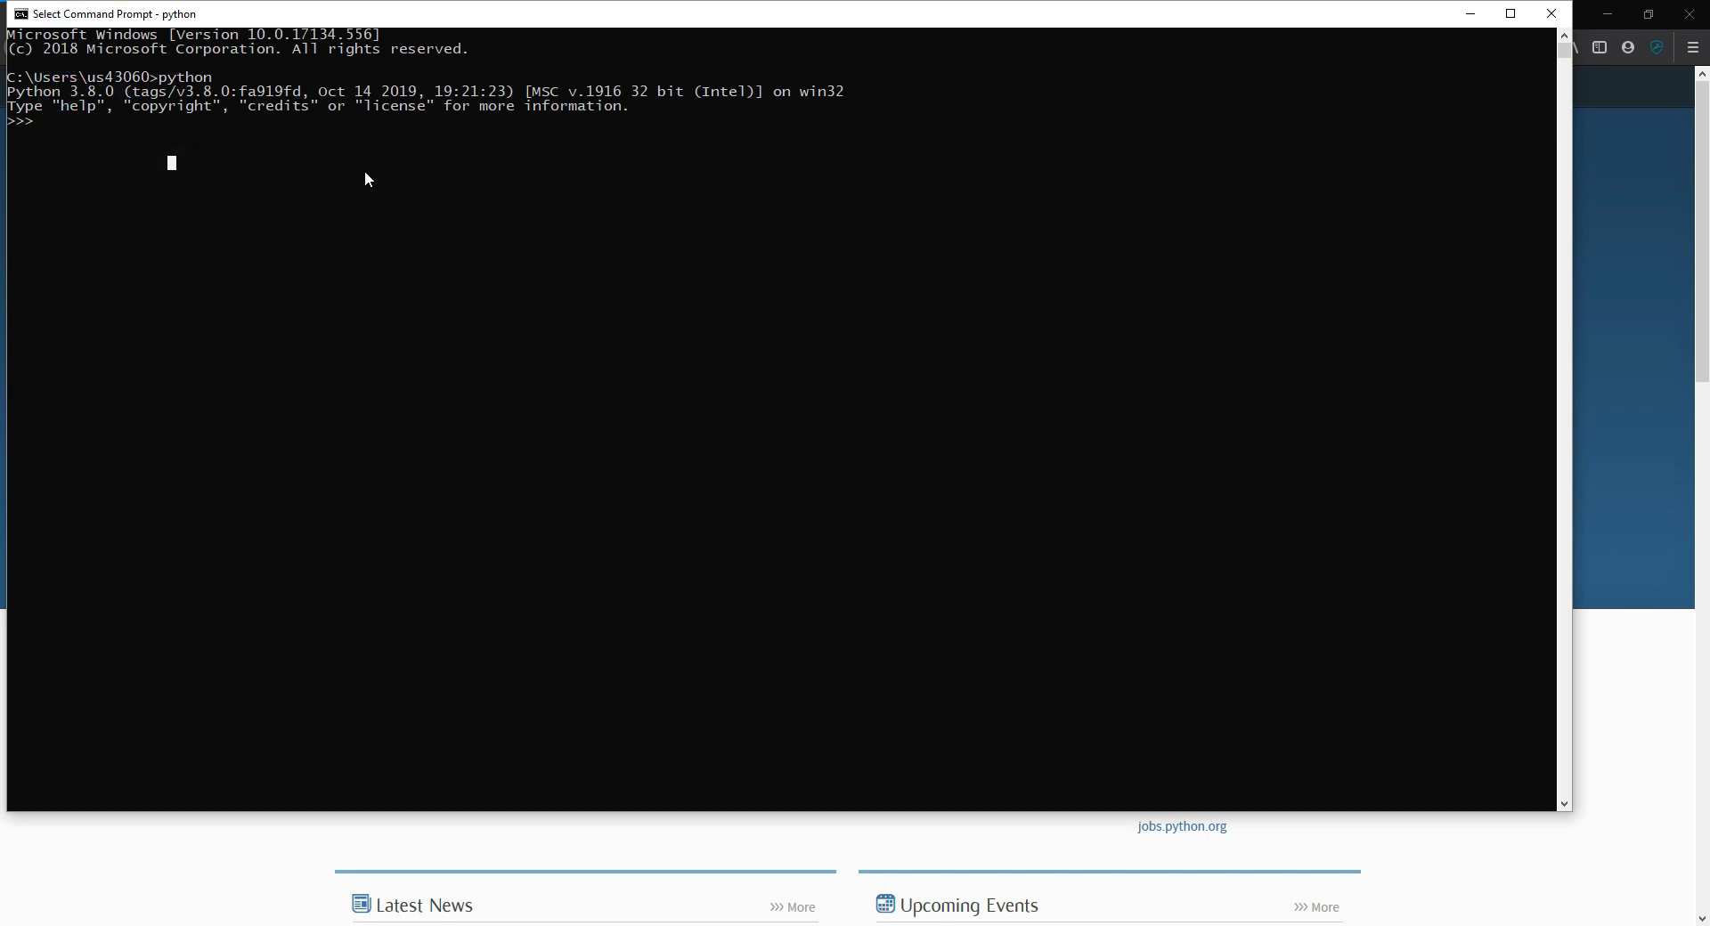
text(print("Hell)
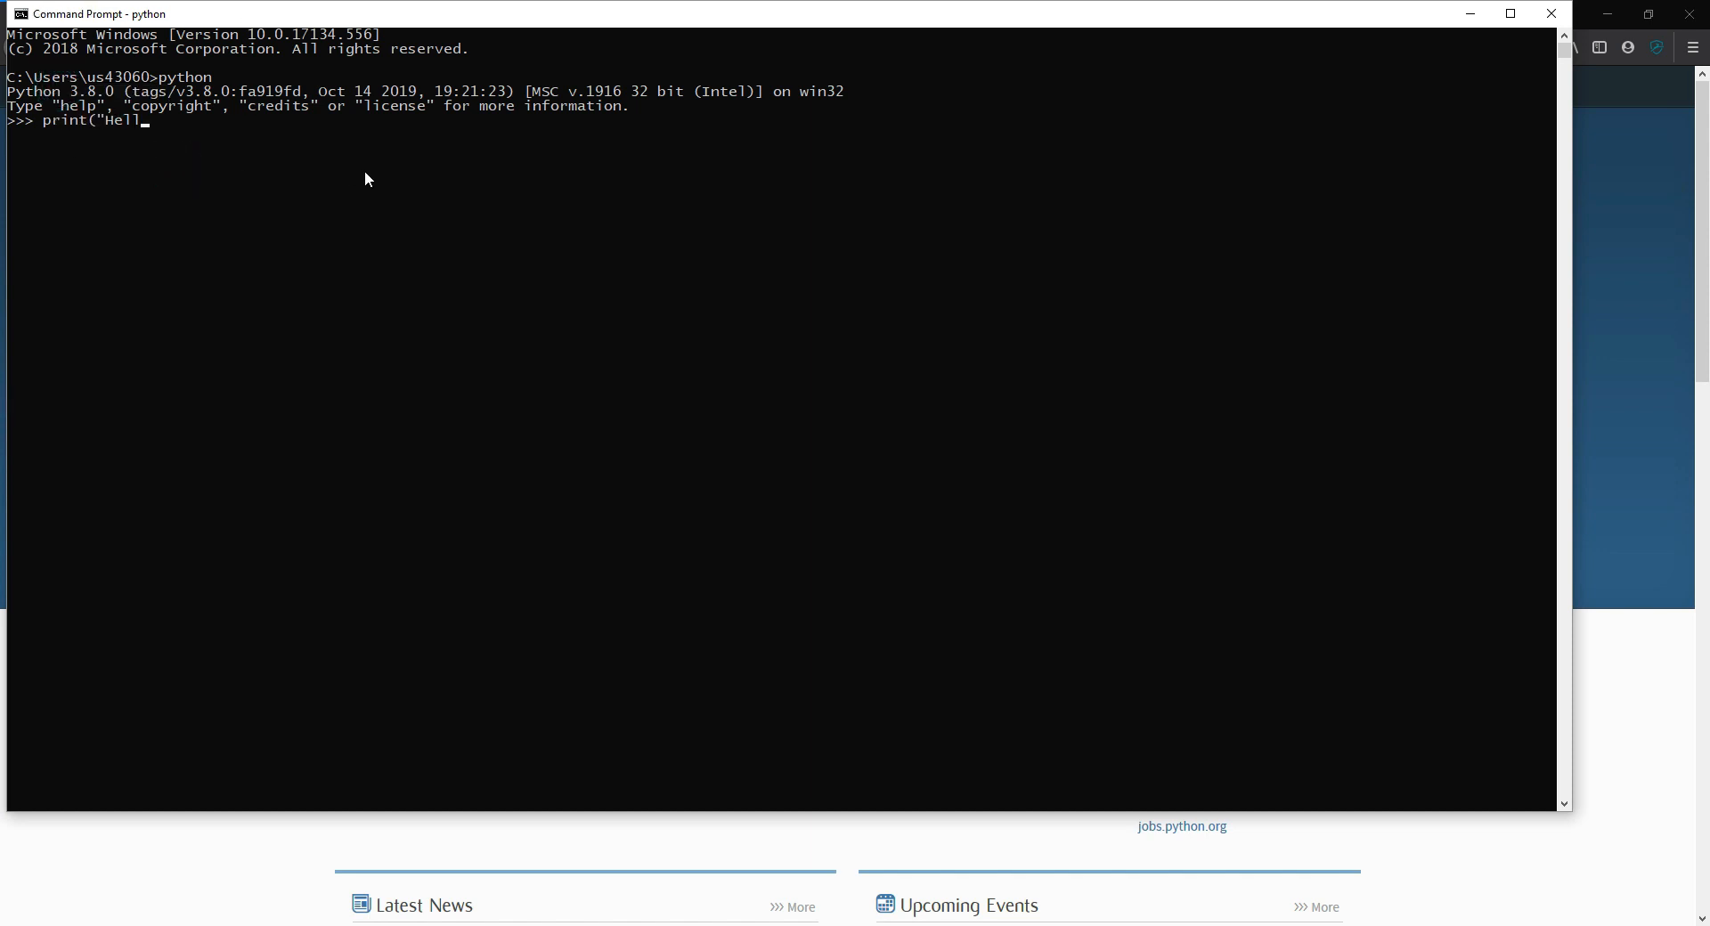
key(Return)
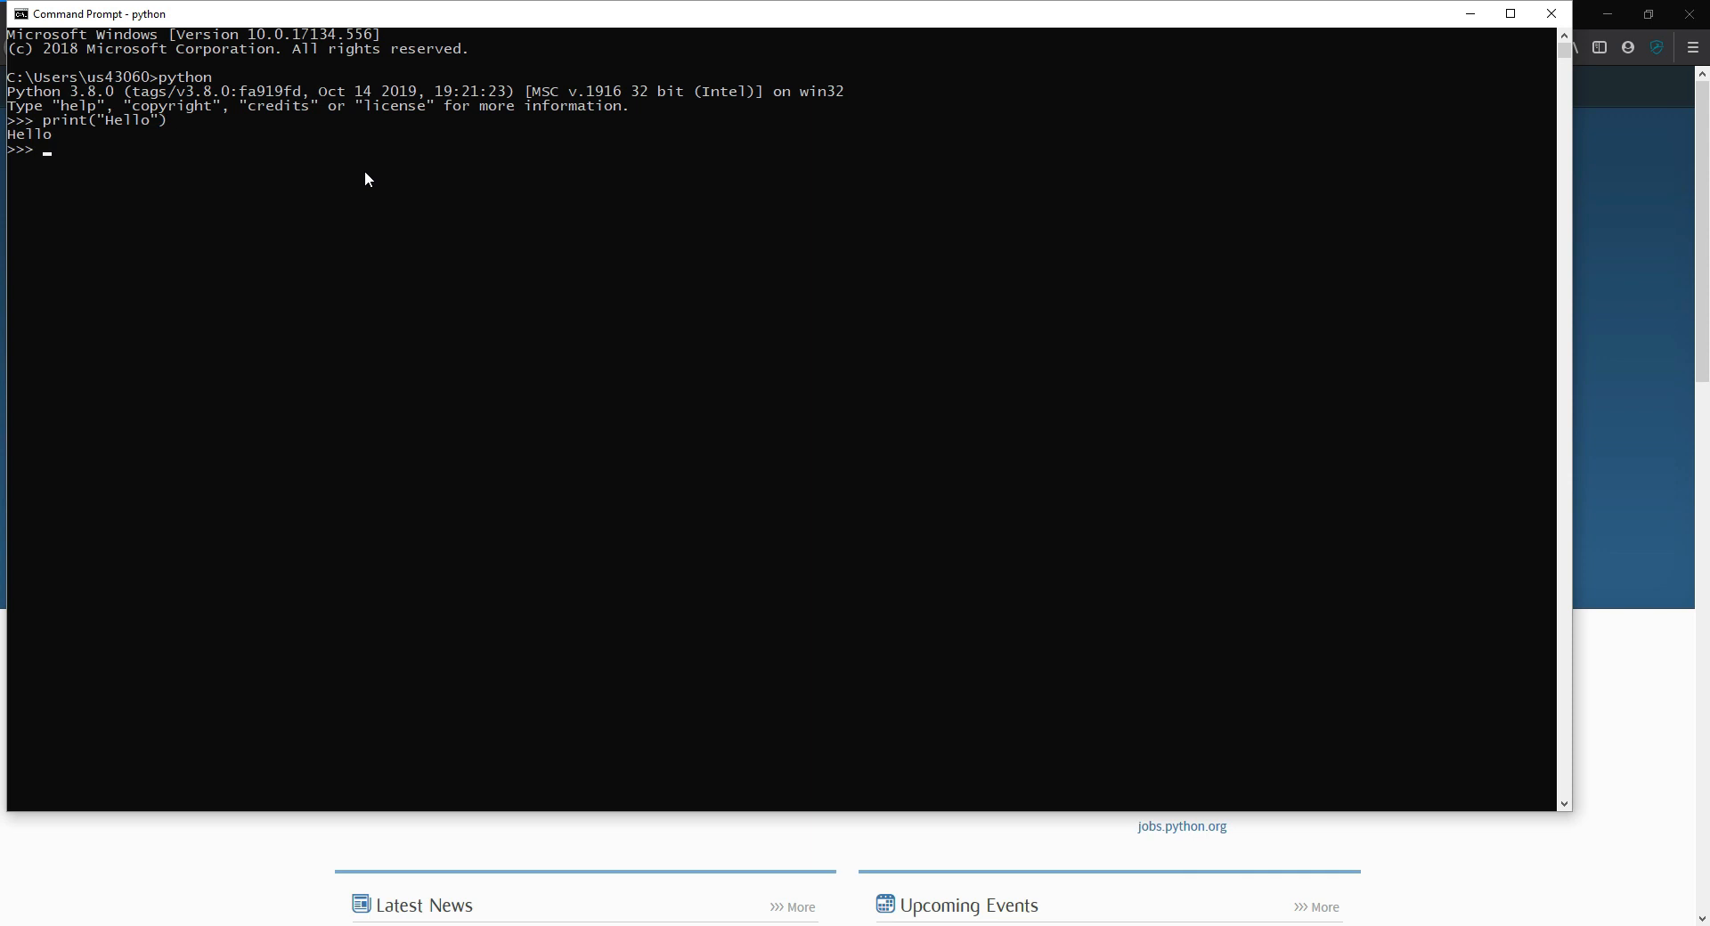